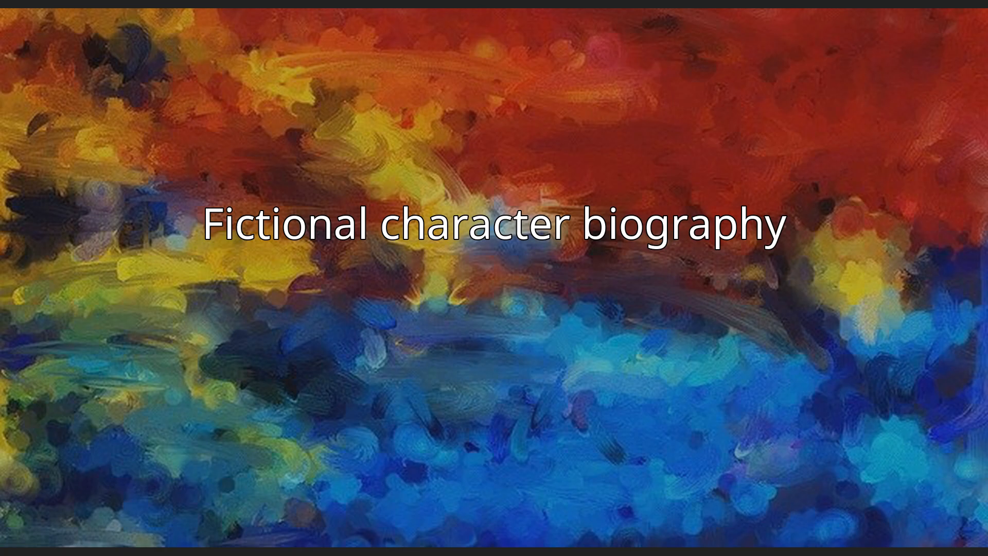
key(Right)
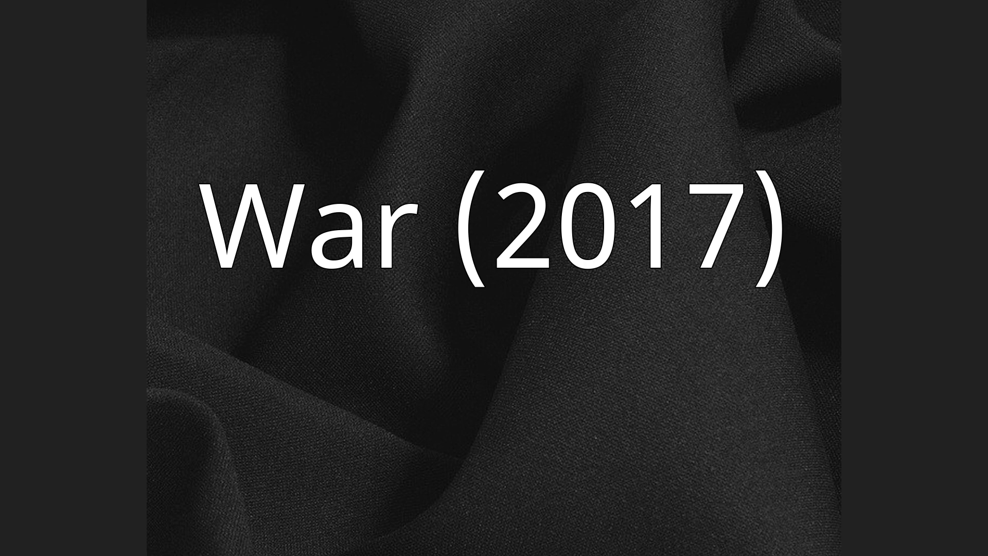
key(Right)
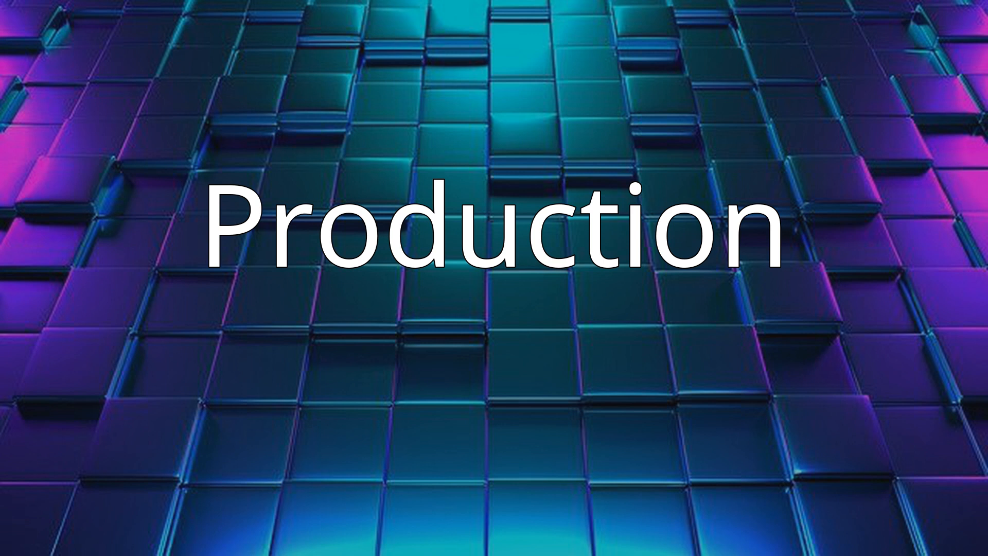